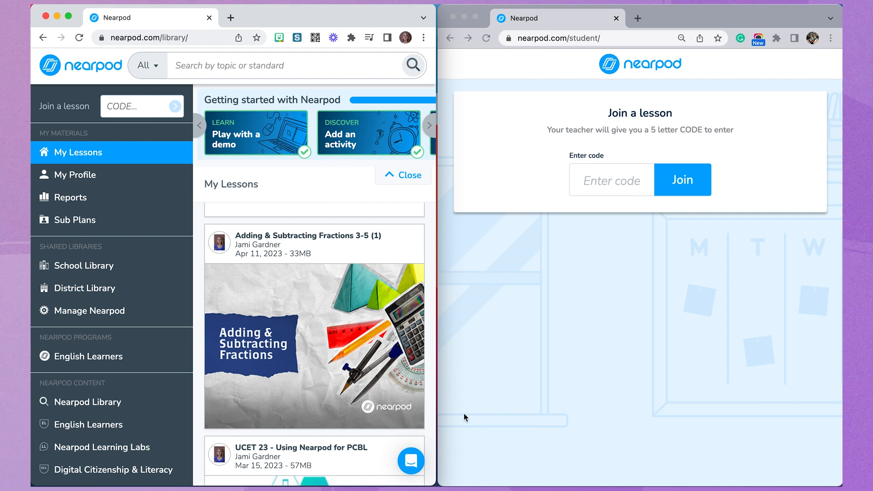
mouse_move(584, 358)
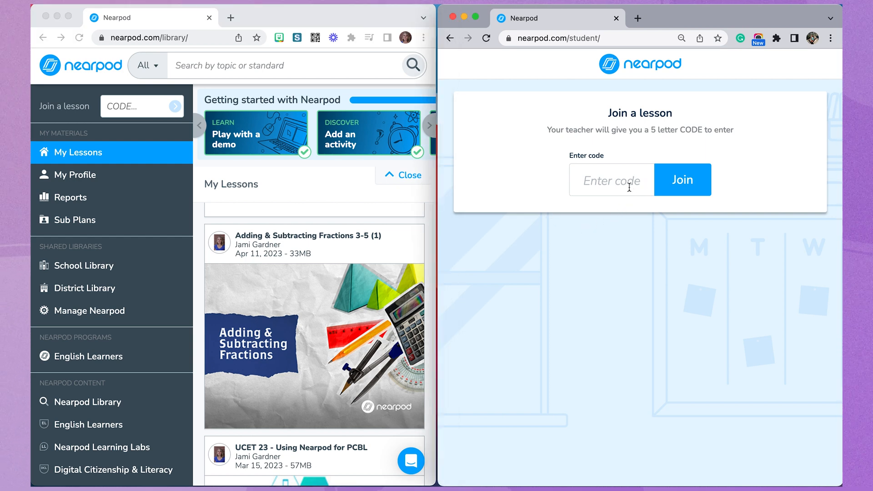
mouse_move(537, 318)
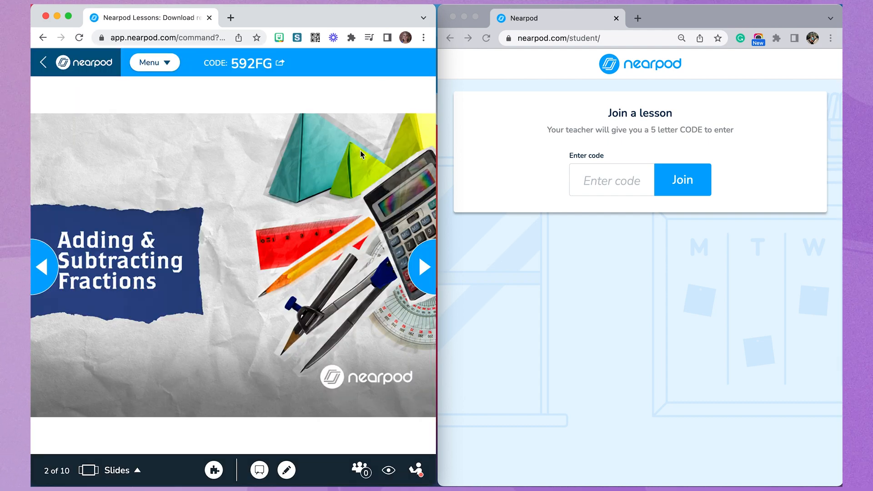
mouse_move(222, 105)
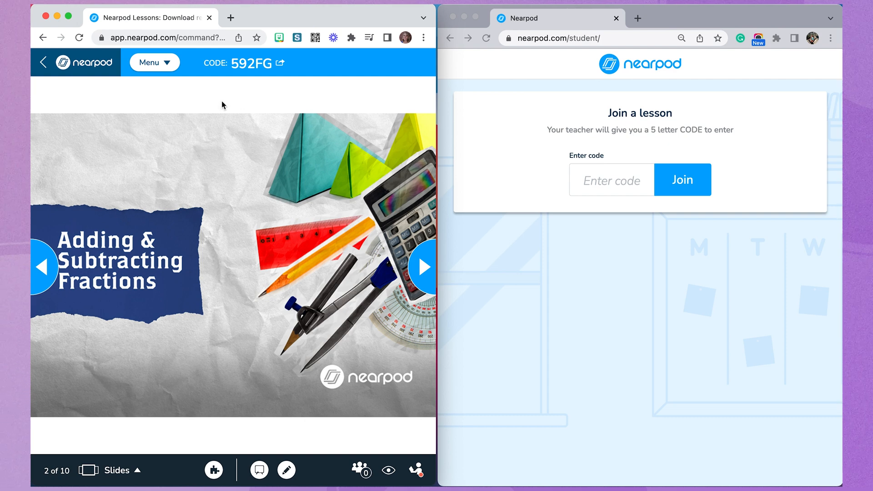
Launch the Presentation View of the live fractions lesson from the session menu.
left_click(155, 63)
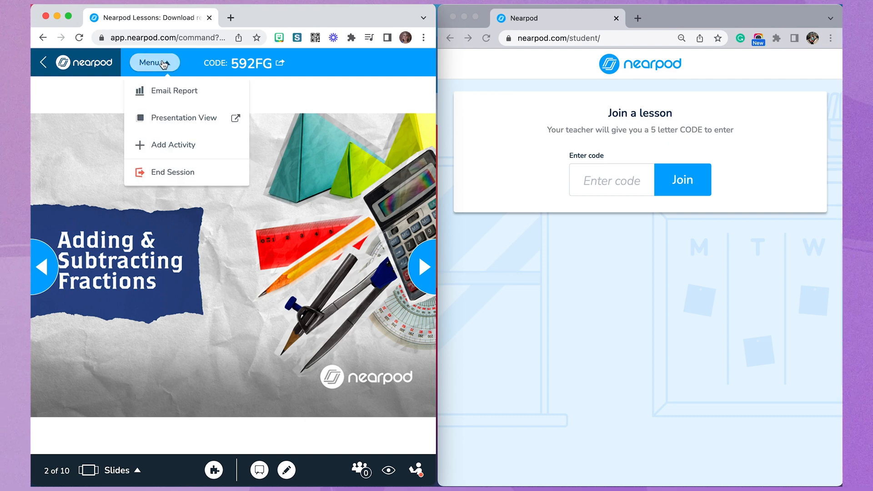
mouse_move(184, 117)
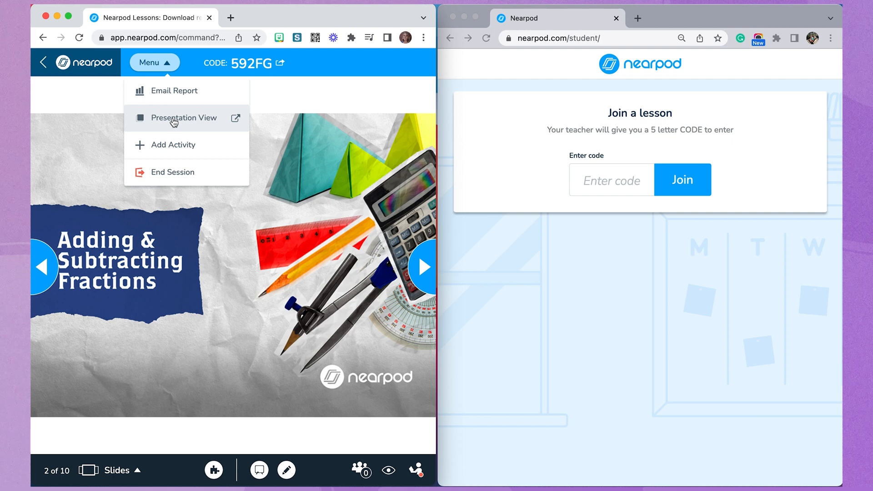
left_click(183, 118)
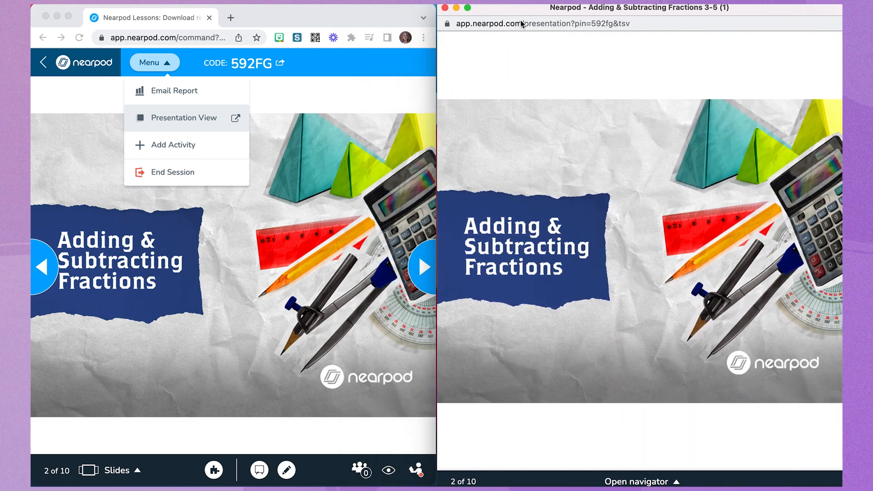
Advance two slides to the Draw It activity on slide 4 and switch to Teacher view.
left_click(421, 267)
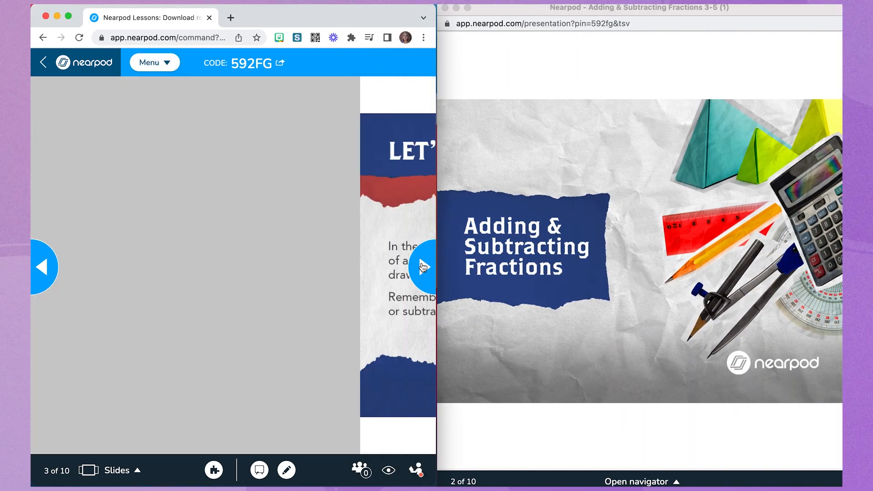
left_click(422, 266)
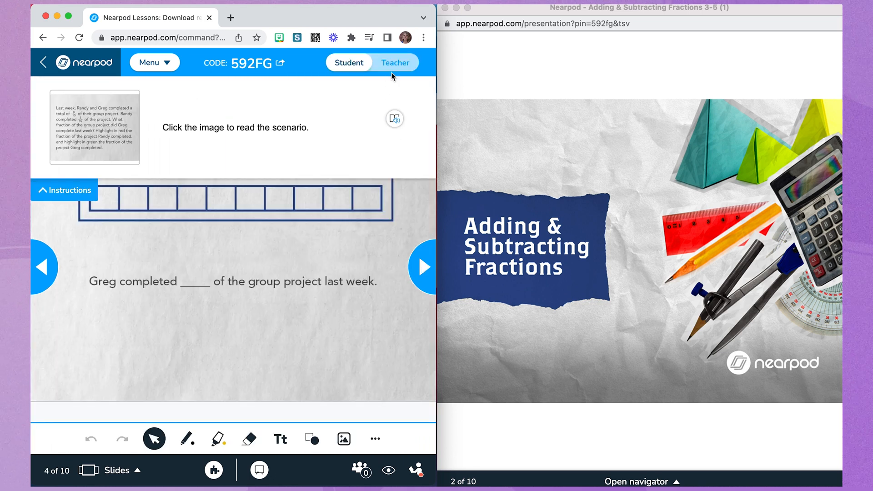
left_click(394, 63)
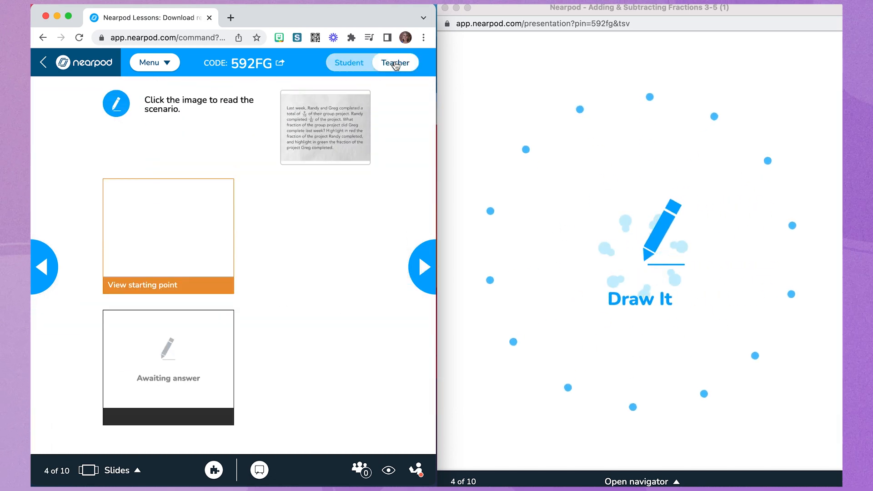